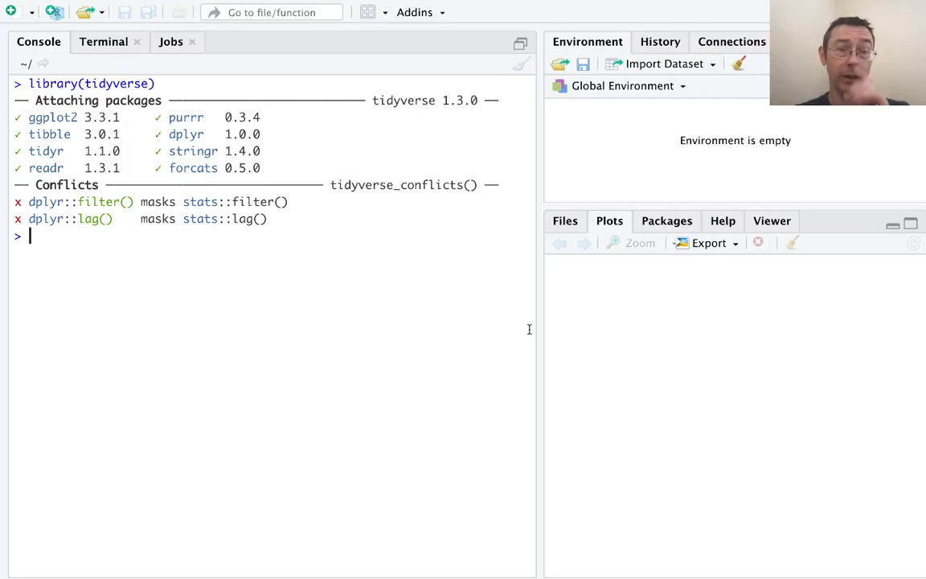
- Run glimpse(msleep) to show the dataset's 83 rows and 11 columns
text(glimpse)
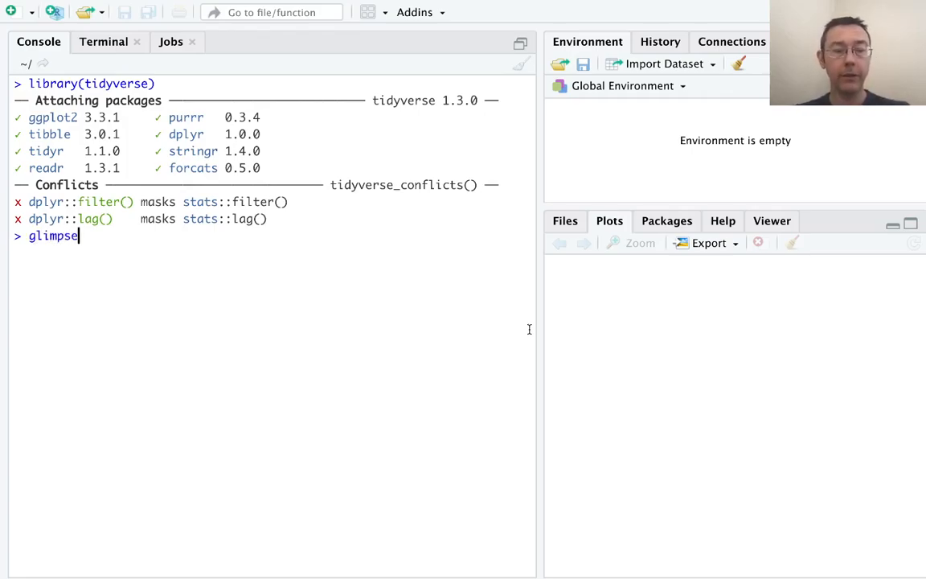
text((msleep)
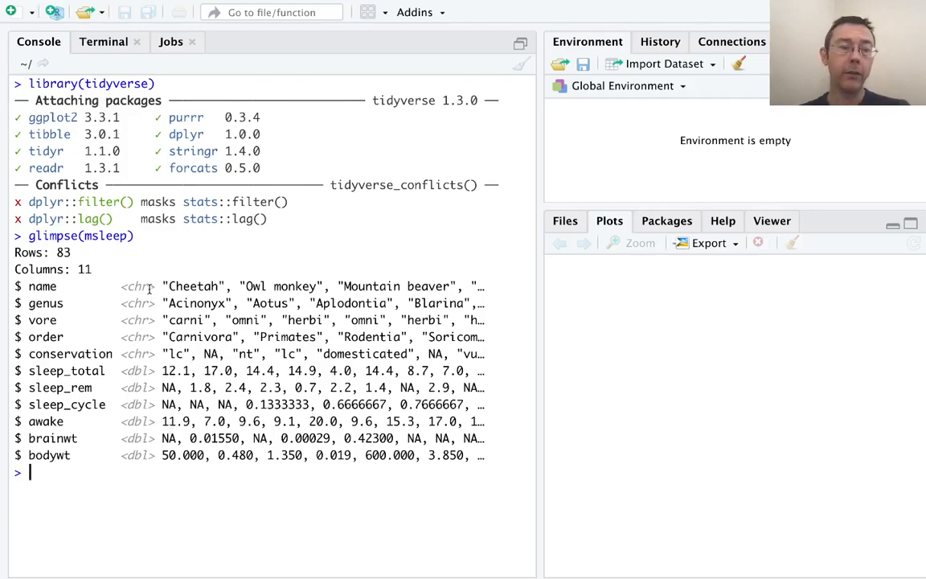
double_click(137, 286)
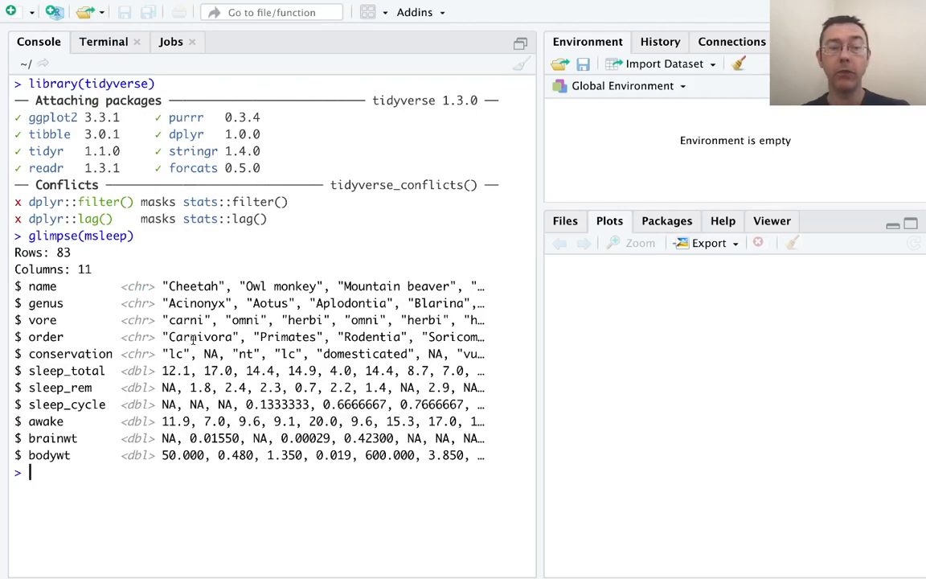
mouse_move(154, 512)
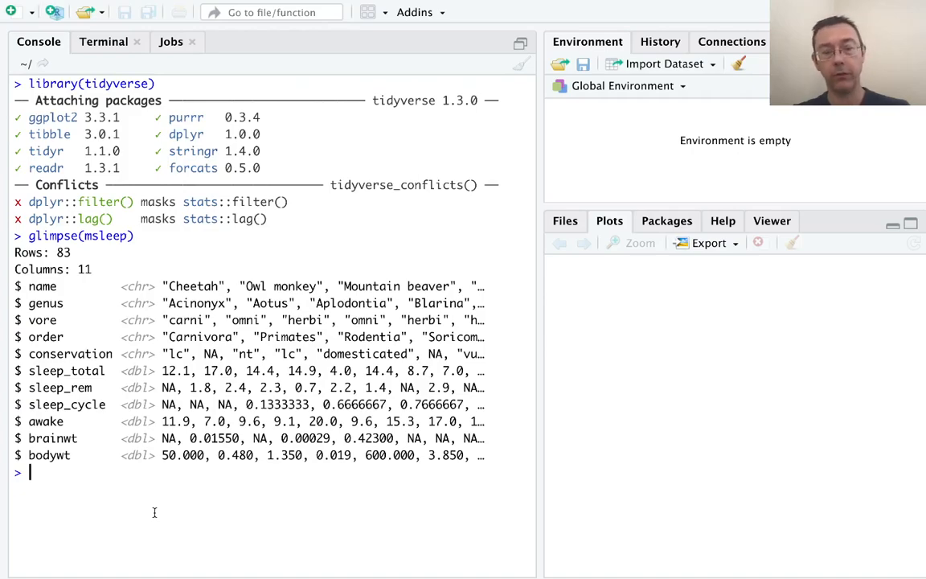
- Summarise msleep$vore as 83 character values, then attach(msleep)
text(summary()
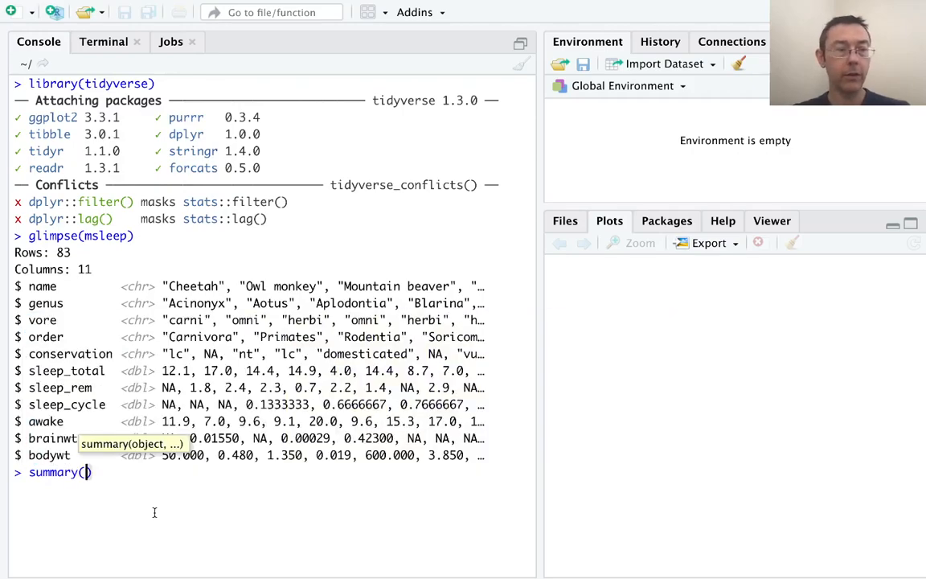
text(msleep$vore)
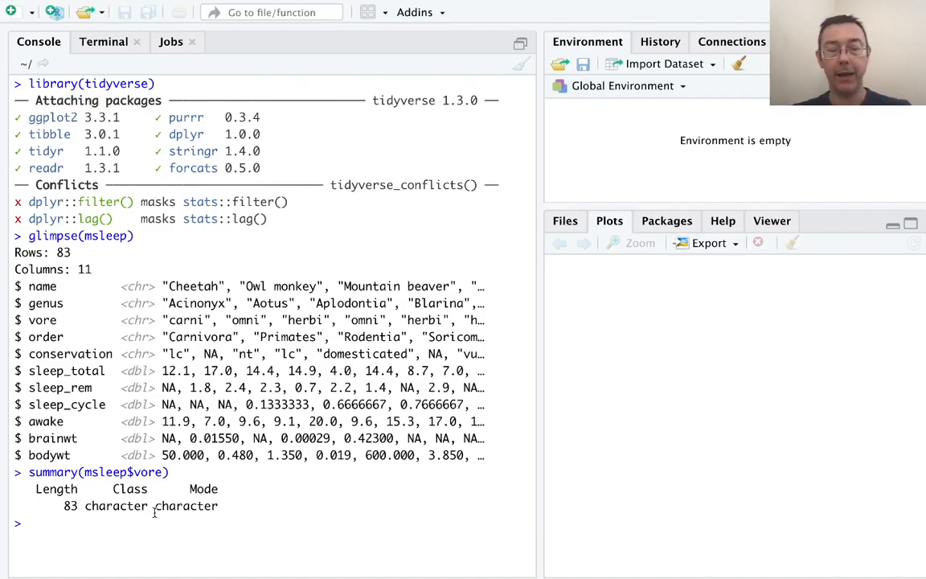
text(attach)
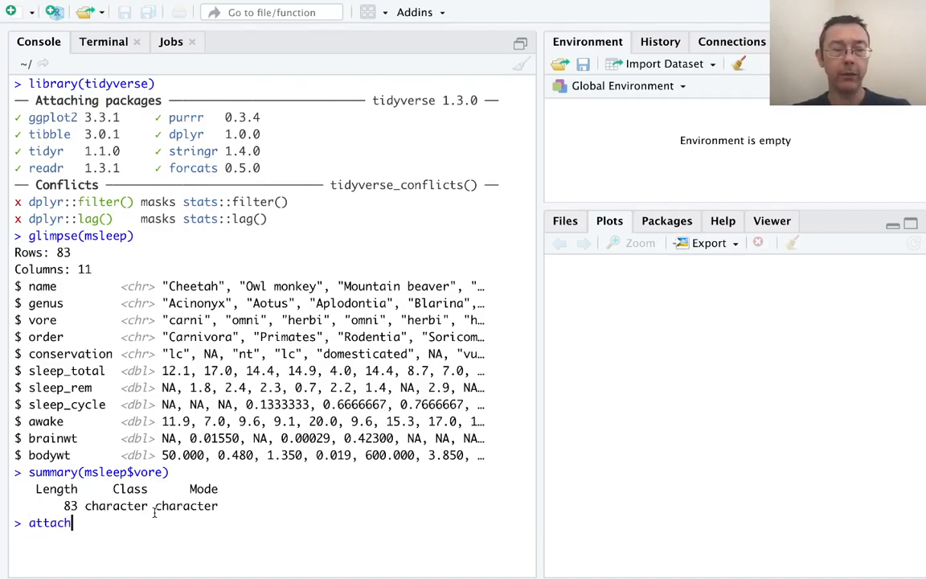
text((msleep)
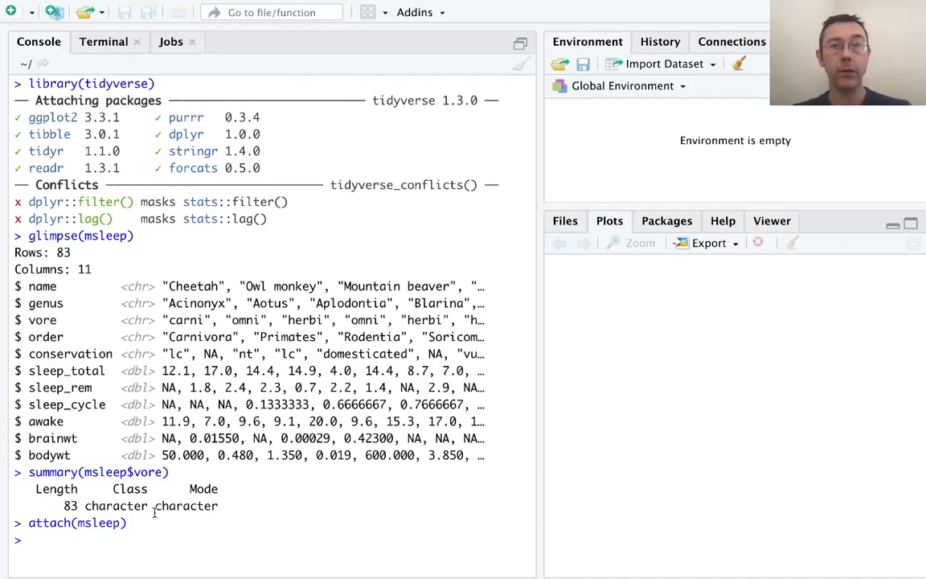
- Create vore_fct <- factor(vore) and print its levels carni, herbi, insecti, omni
text(factor()
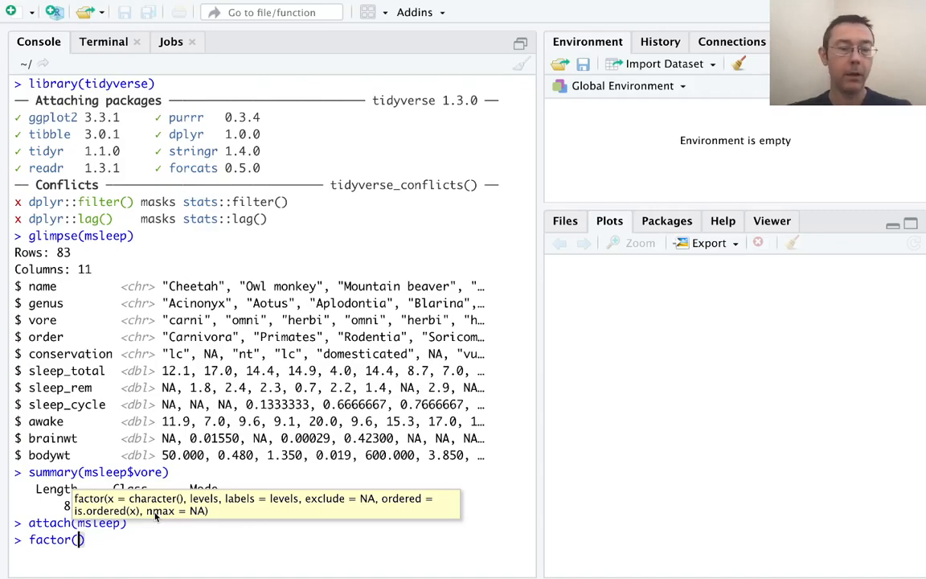
text(vore_fct <-)
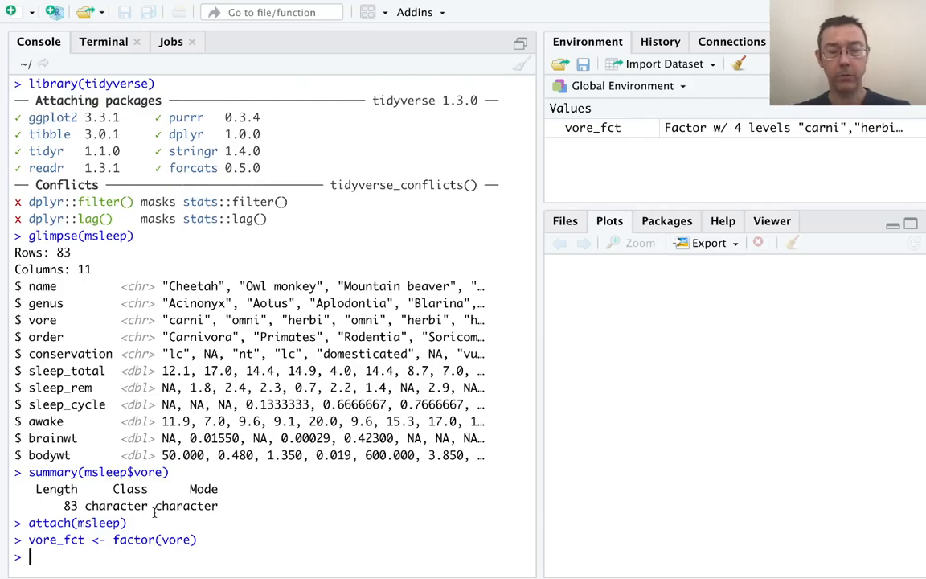
text(vore_)f)
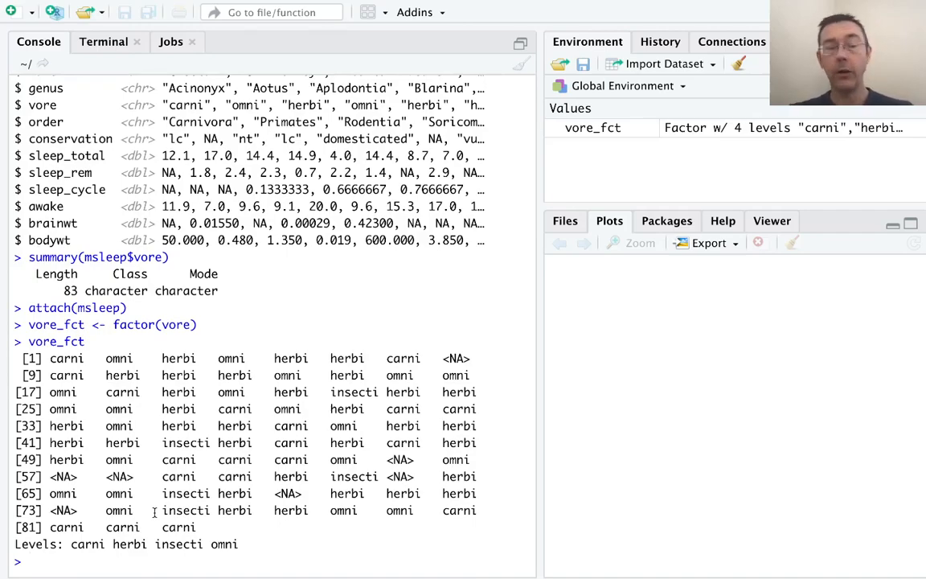
drag(105, 409, 205, 526)
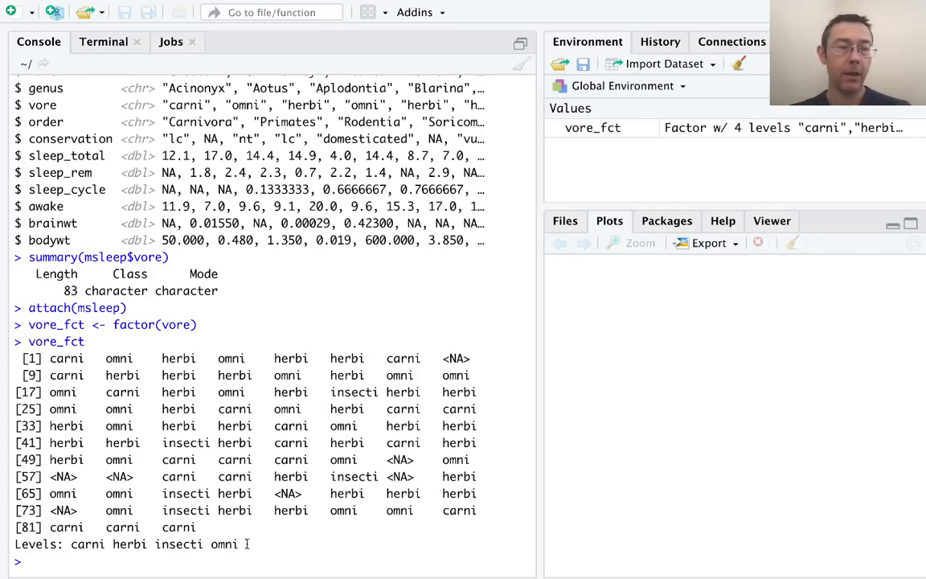
- Run summary(vore_fct) showing carni 19, herbi 32, insecti 5, omni 20, NA 7, then levels(vore_fct)
text(summary()
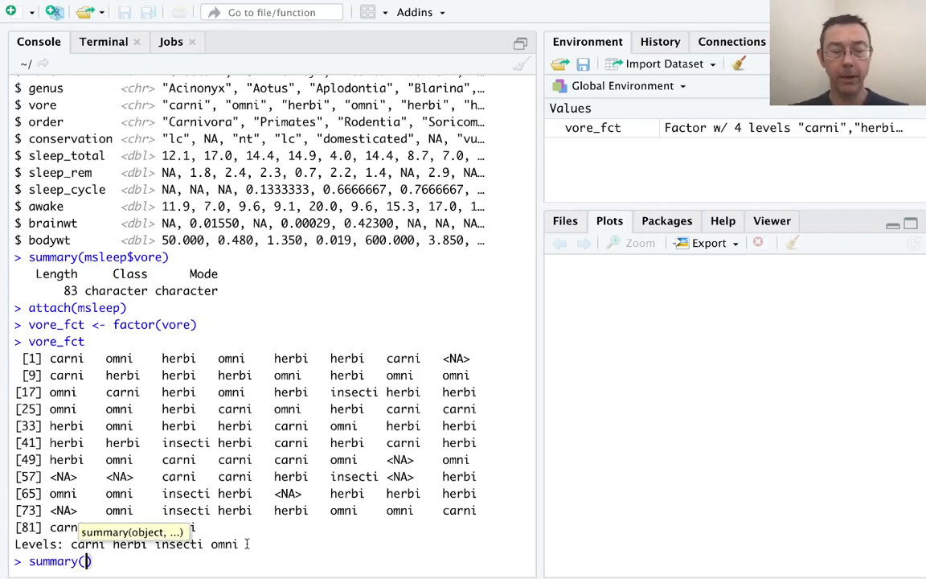
text(vore_fct)
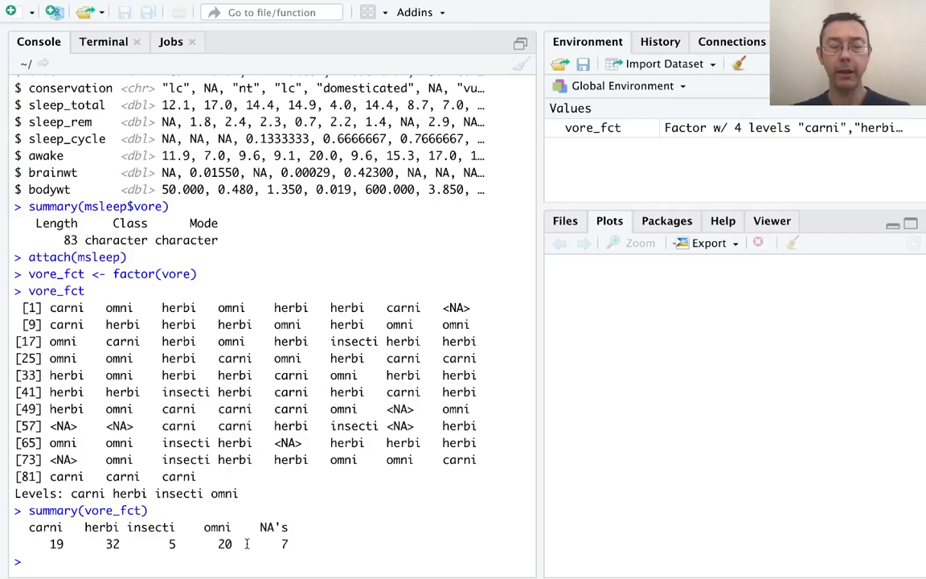
text(levels()
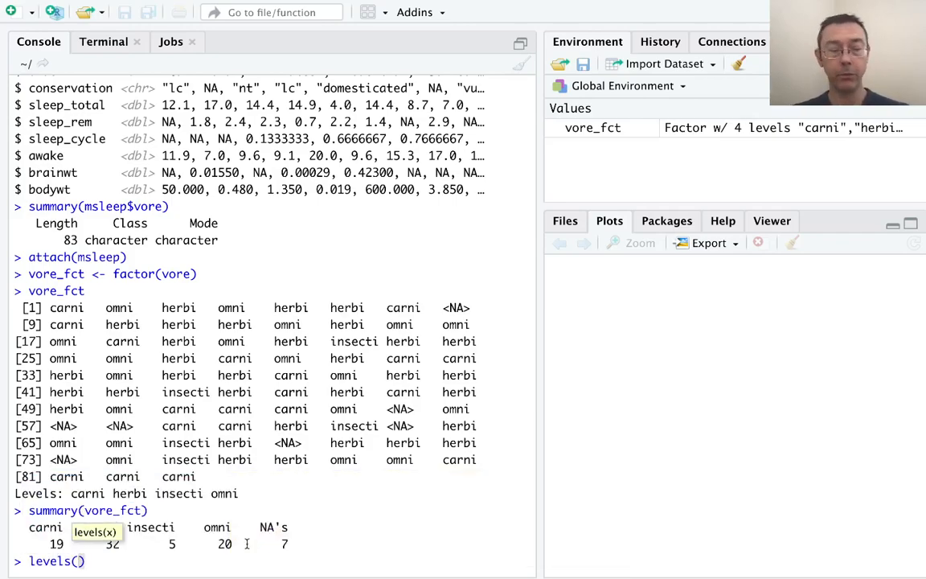
text(vore_fc)
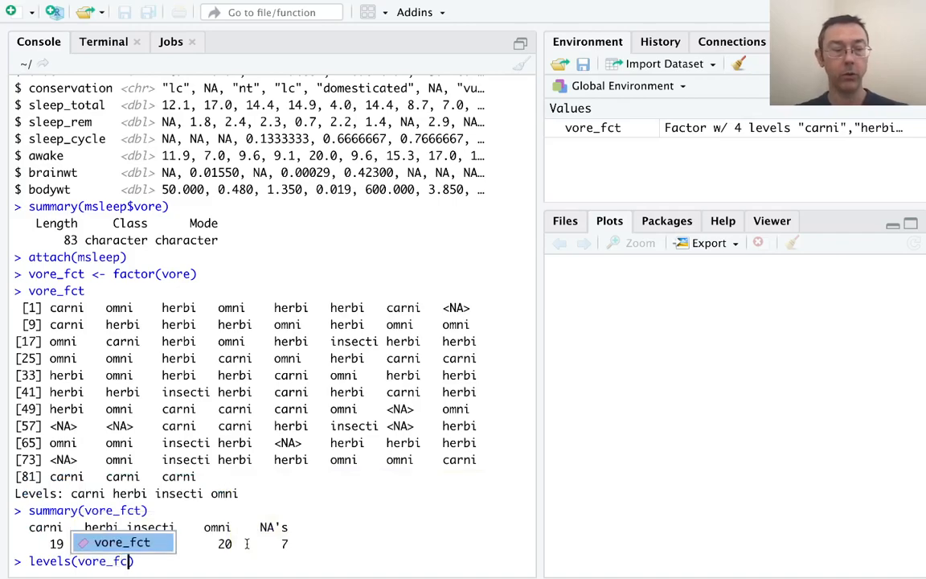
key(enter)
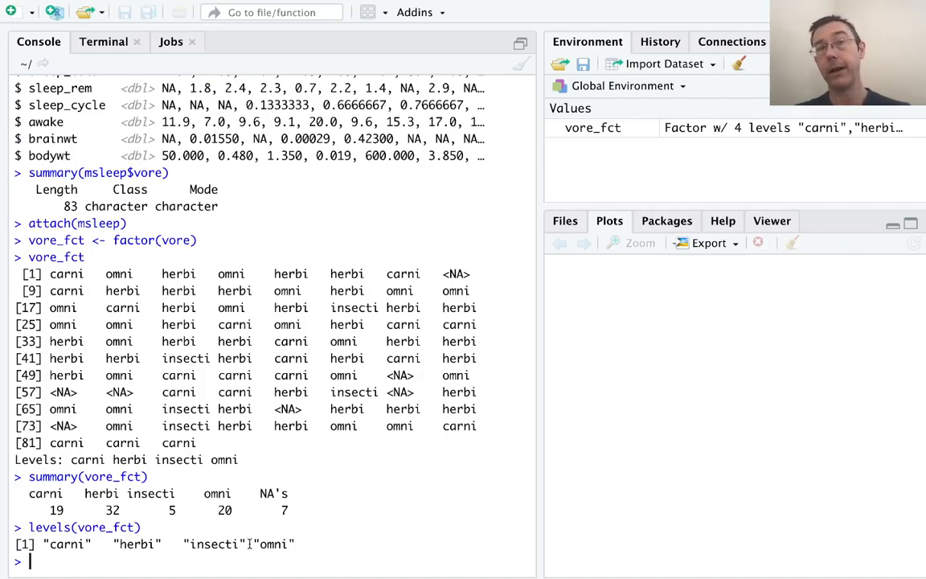
- Create vore_fct2 as factor(vore) with levels c("omni", "herbi", "carni")
text(vo)
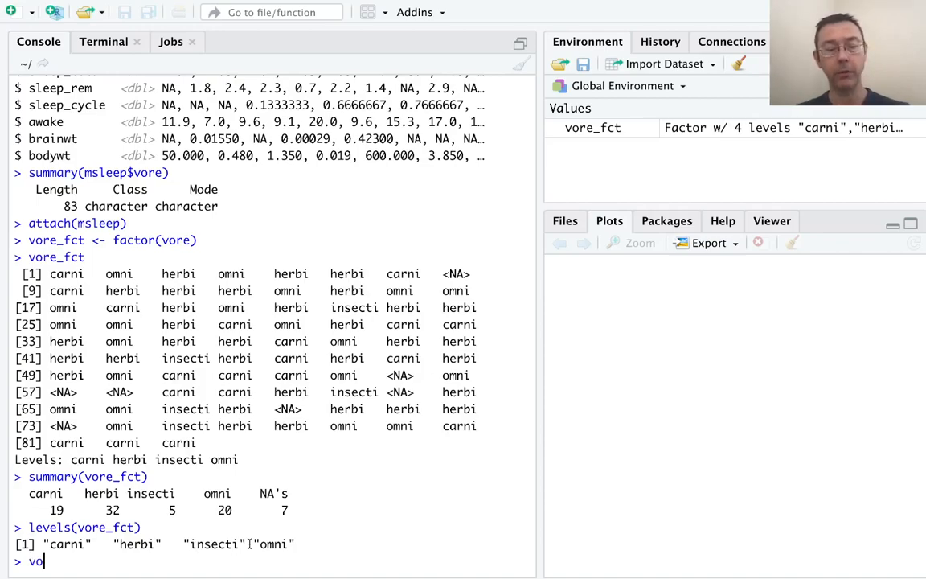
text(re_fct2 <- fac)
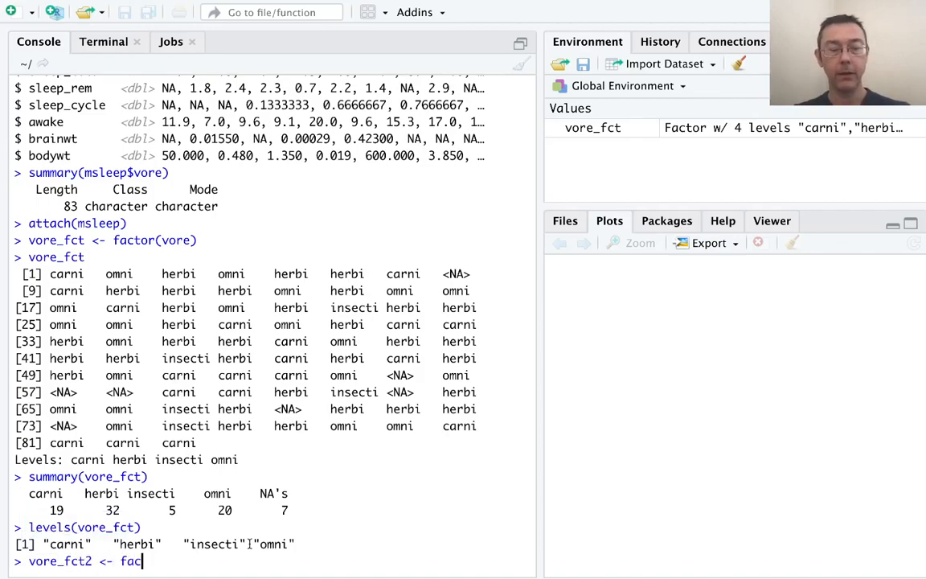
text(tor(vore, levels =)
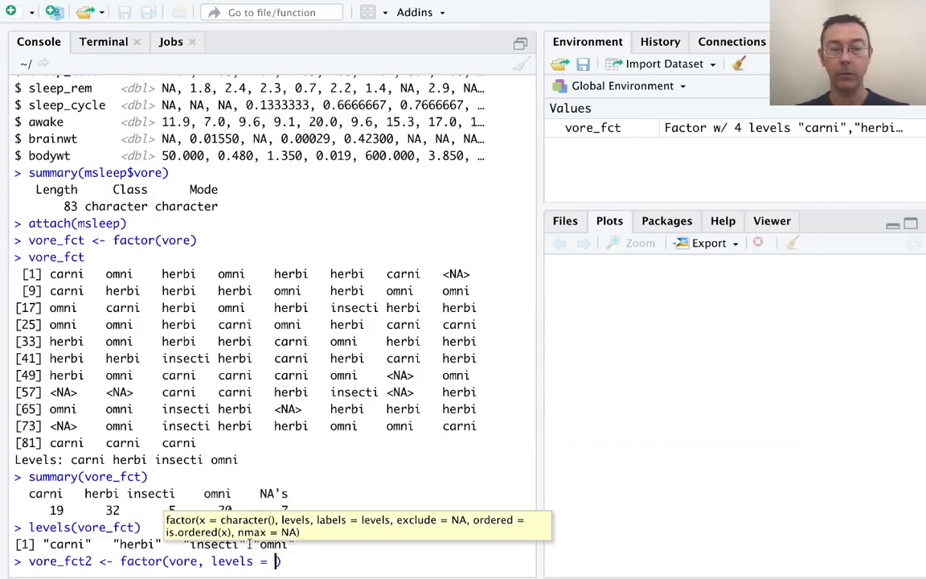
text(c("omni", ")
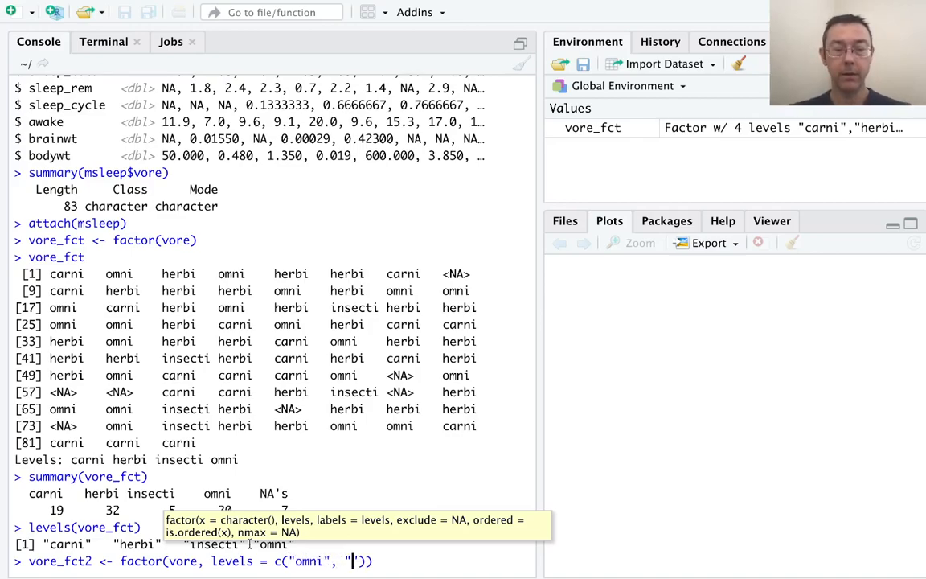
text(herbi)
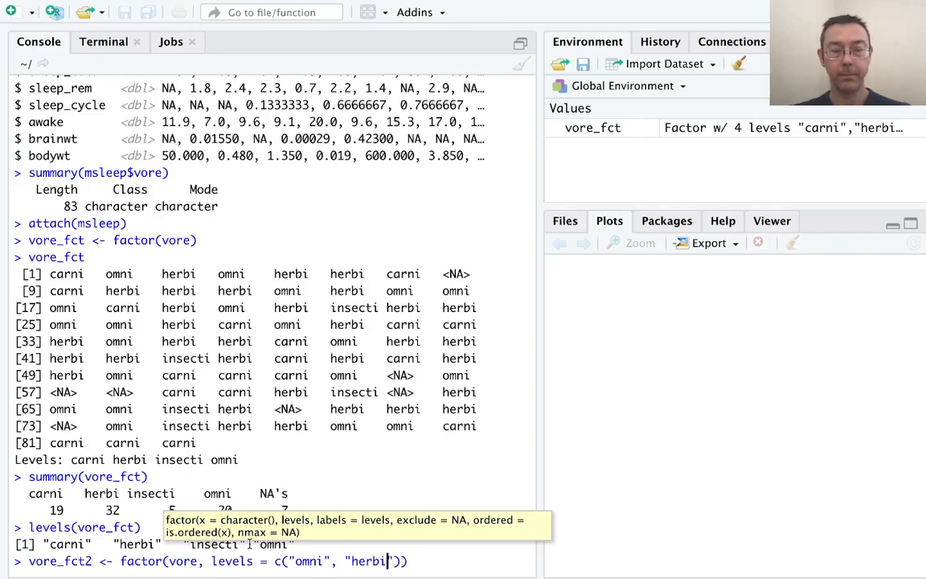
text(, ")
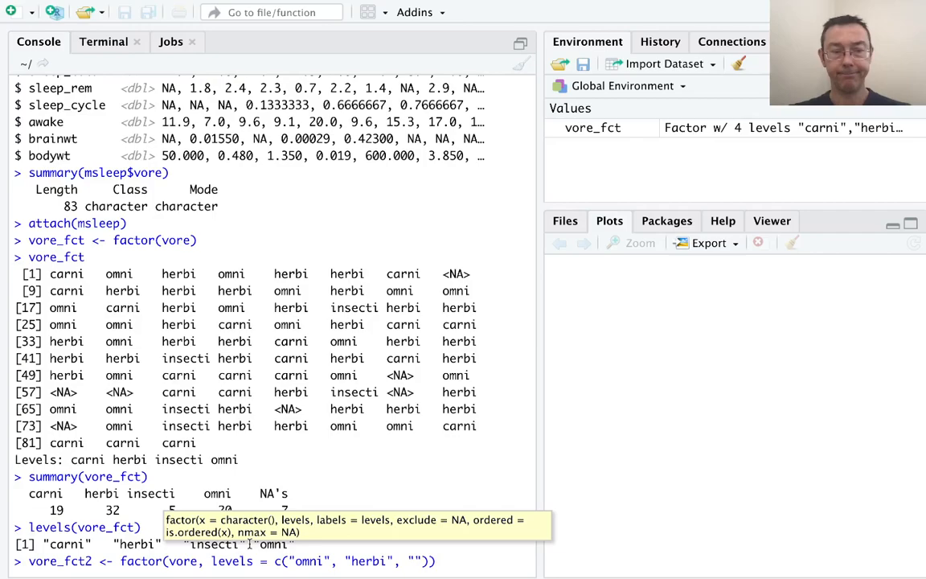
text(carni)
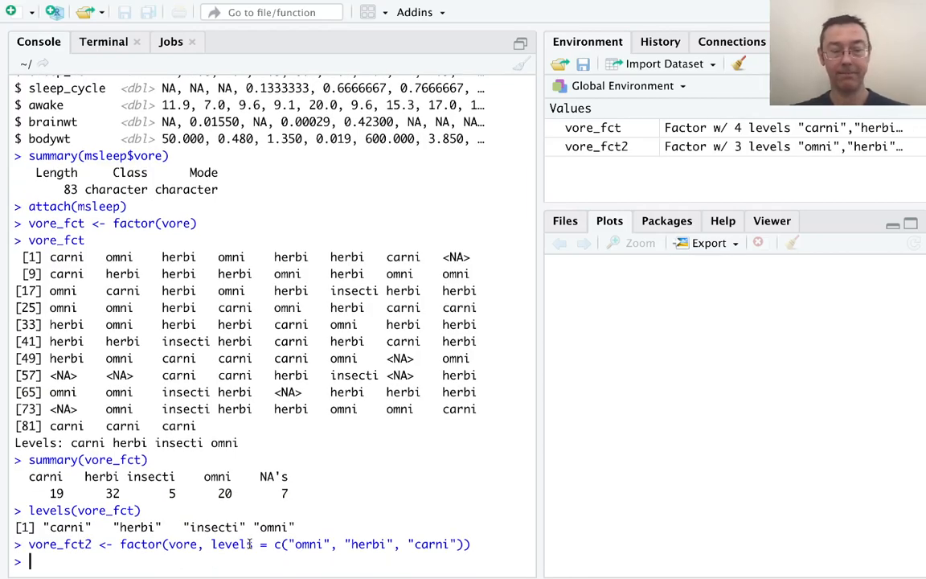
text(summa)
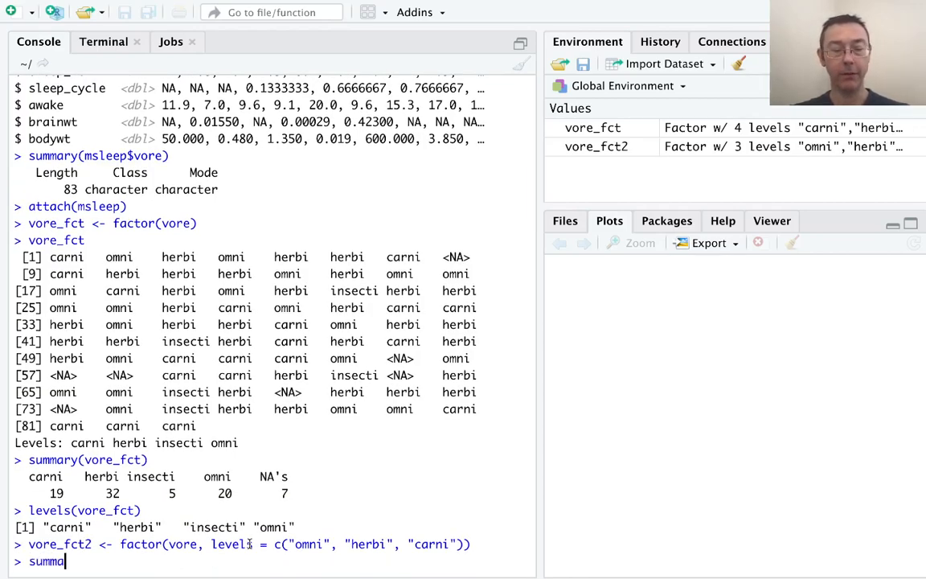
- Summarise vore_fct2 (omni 20, herbi 32, carni 19, NA 12), then print sort(vore_fct2) and sort(vore_fct)
text(summary(vore)
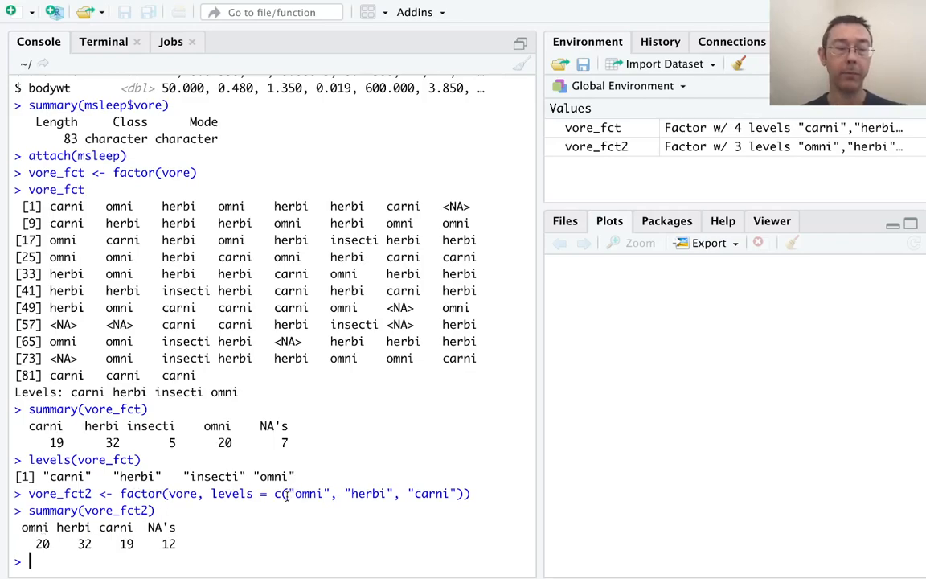
drag(288, 493, 456, 494)
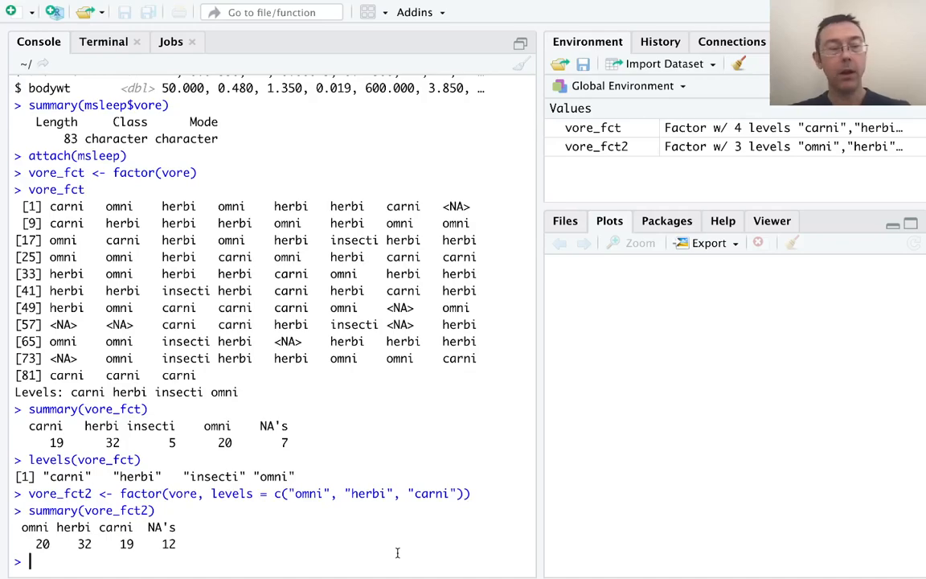
text(s)
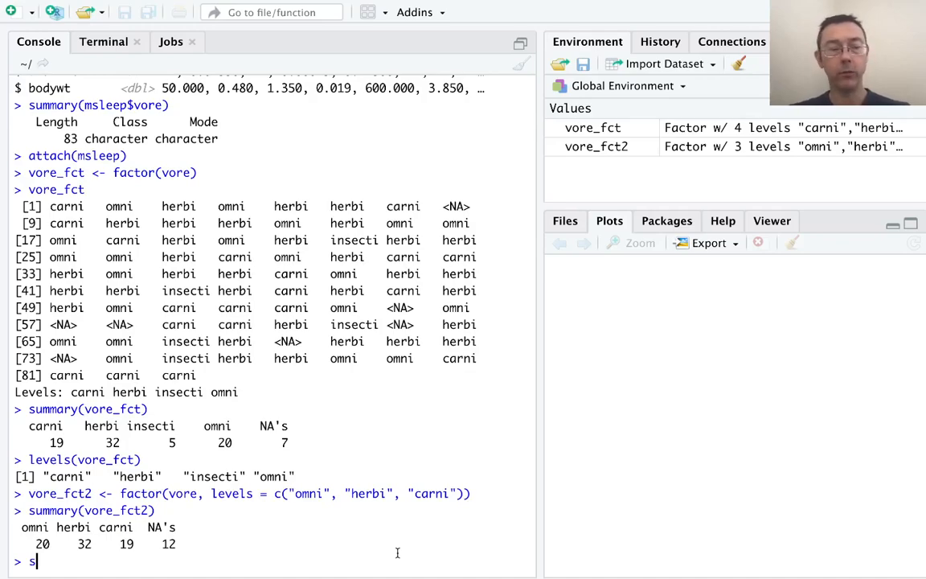
text(ort()
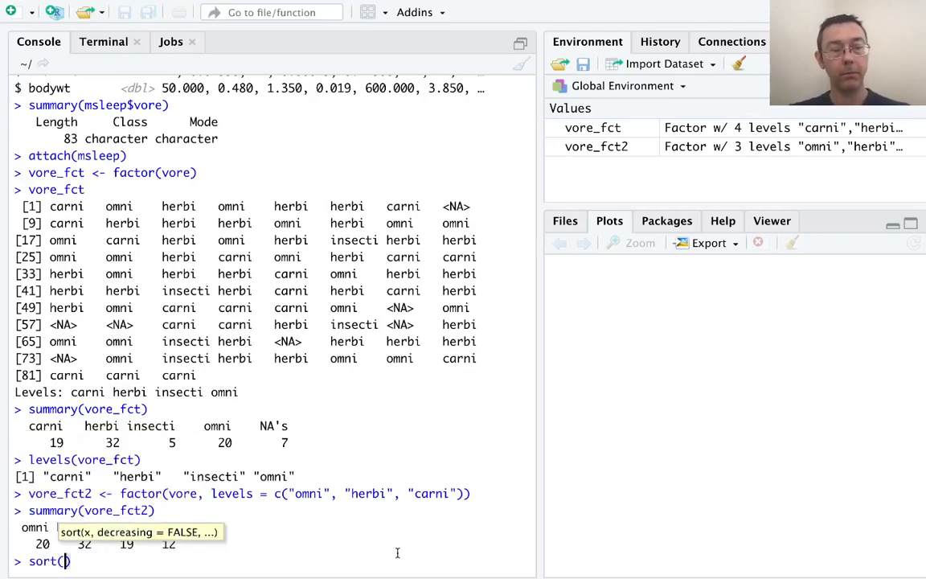
text(vore)
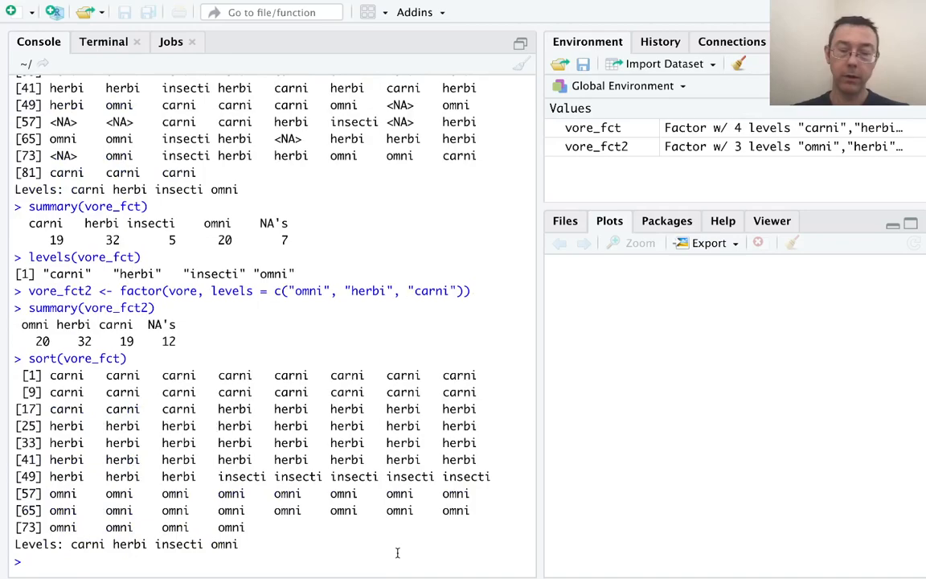
text(sort(vore_fct))
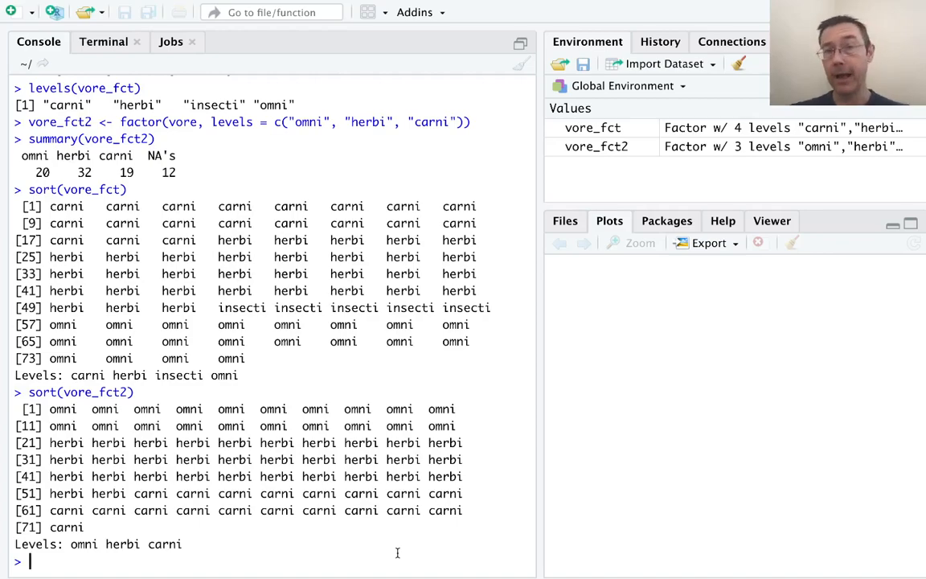
- Run as.numeric(vore_fct) to print level codes 1–4 and NA
text(as.)
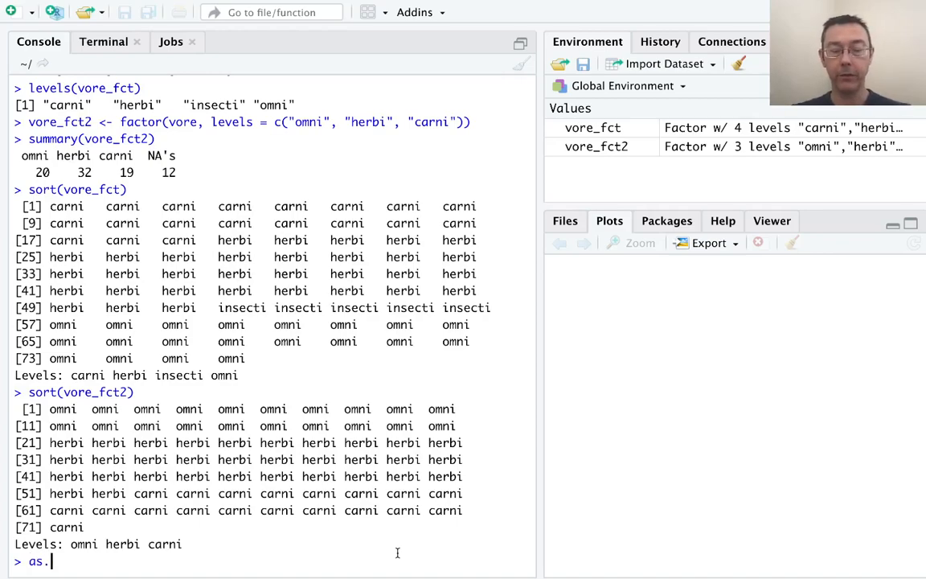
text(numeric(vore_fct)
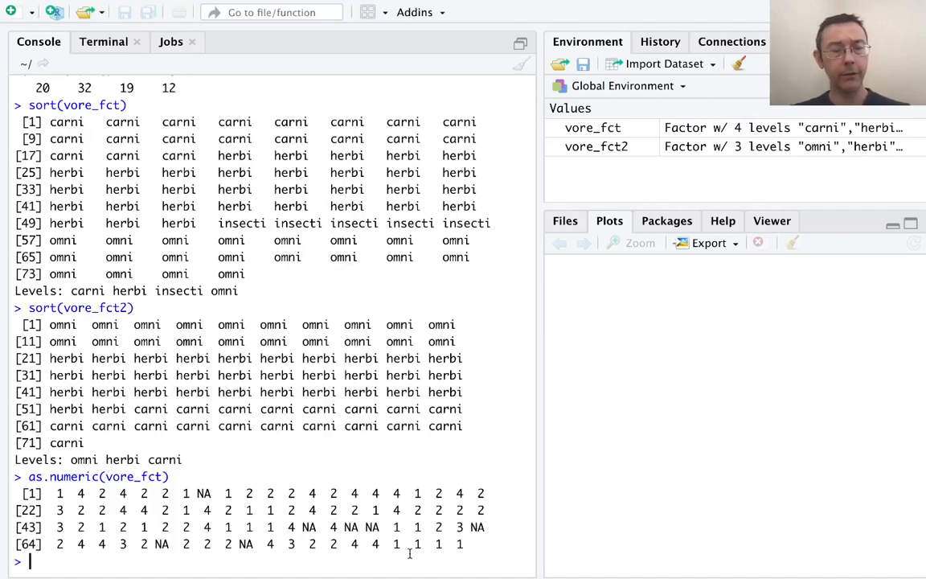
- Create nums <- sample(1:3, 50, replace = TRUE) and print nums
text(nums <-)
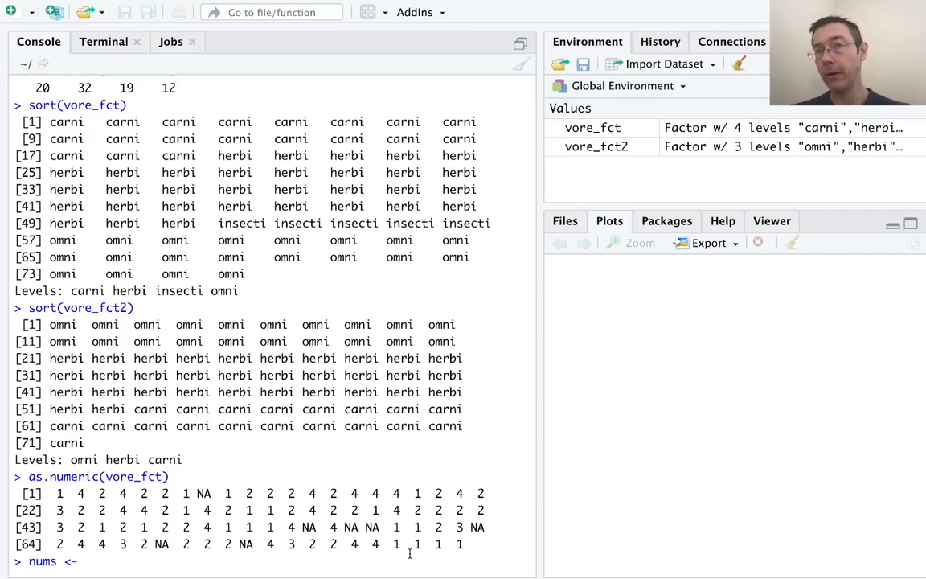
text(same)
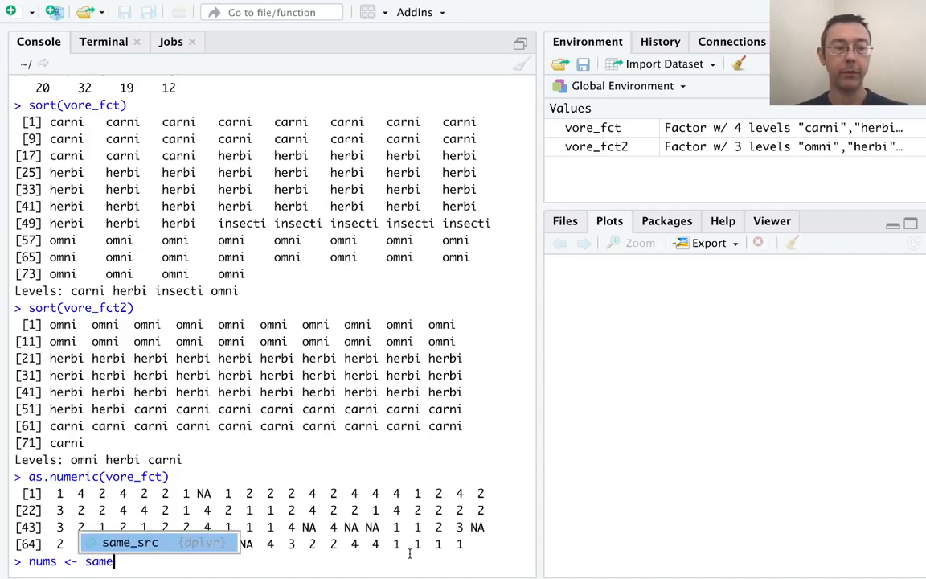
text(sample()
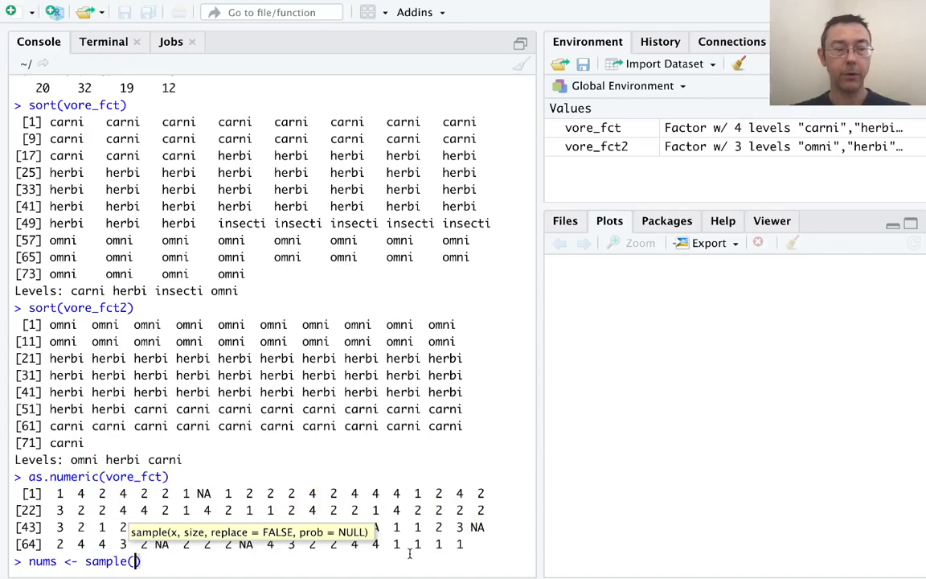
text(1:3,)
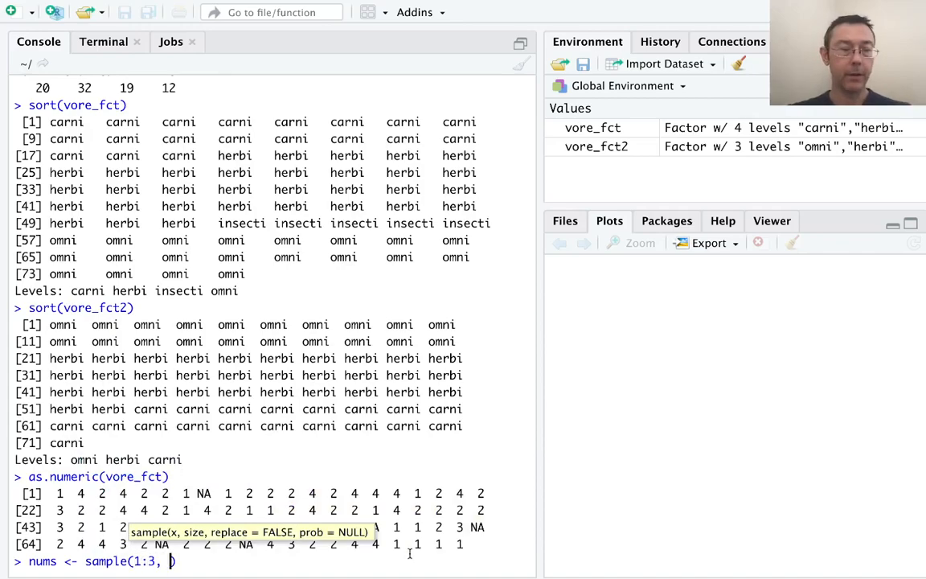
text(50,)
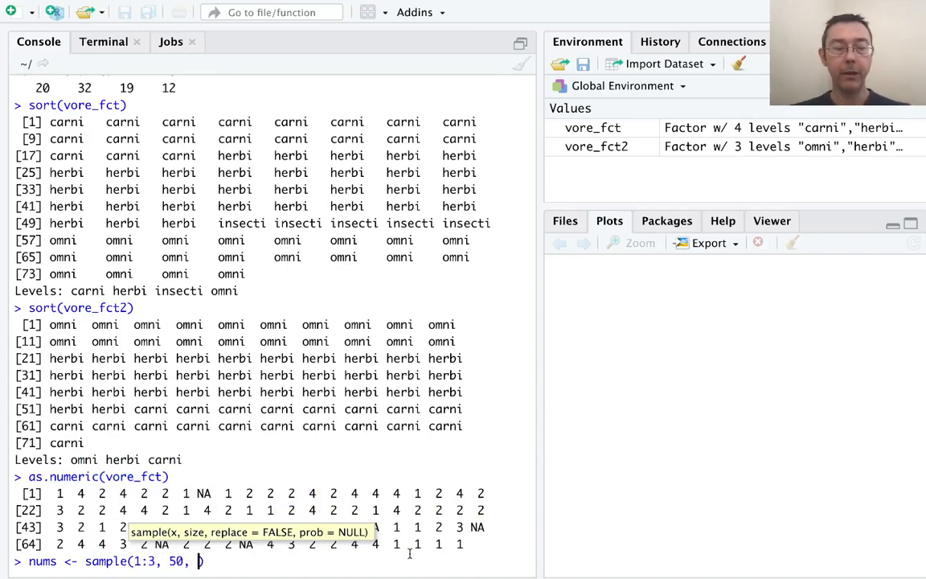
text(replace = TRUE)
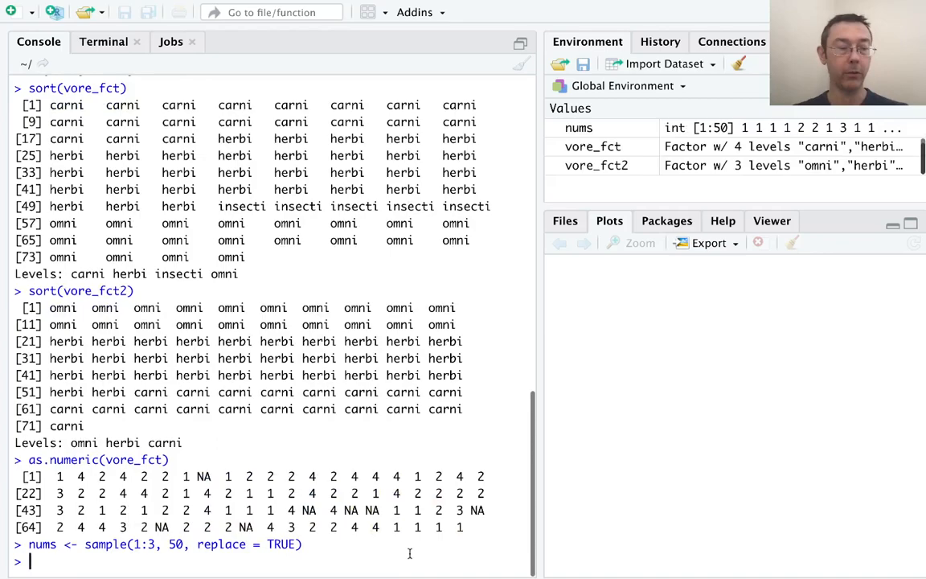
text(nums)
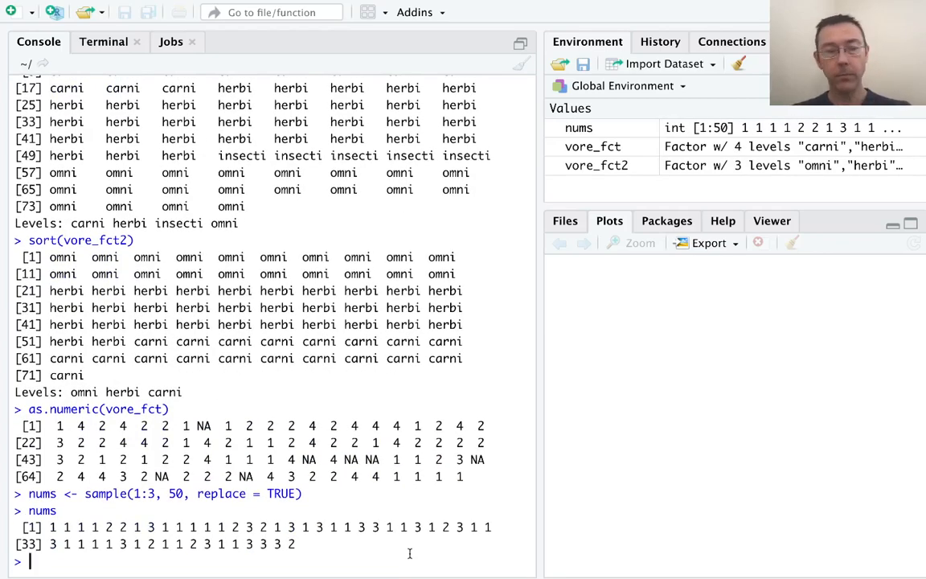
text(nums)
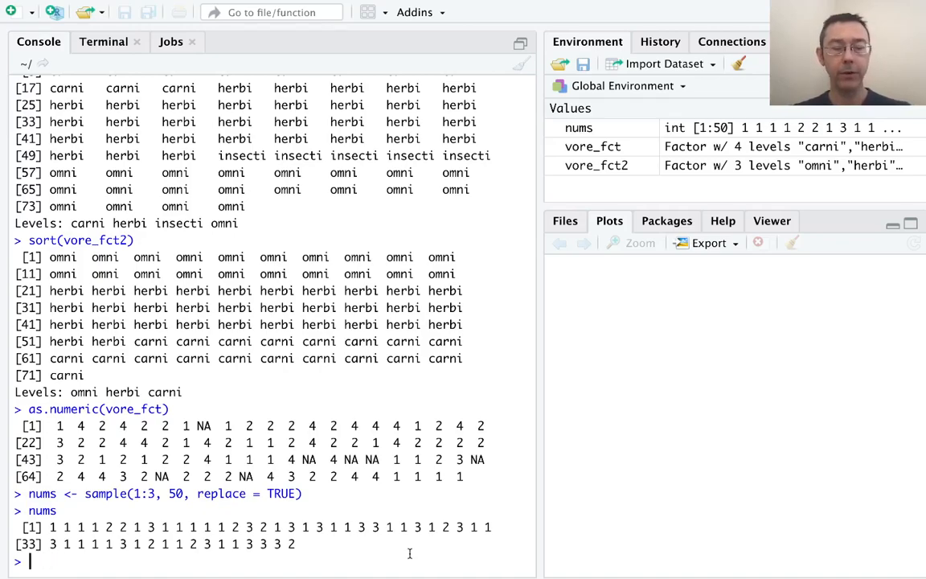
text(levels <- c()
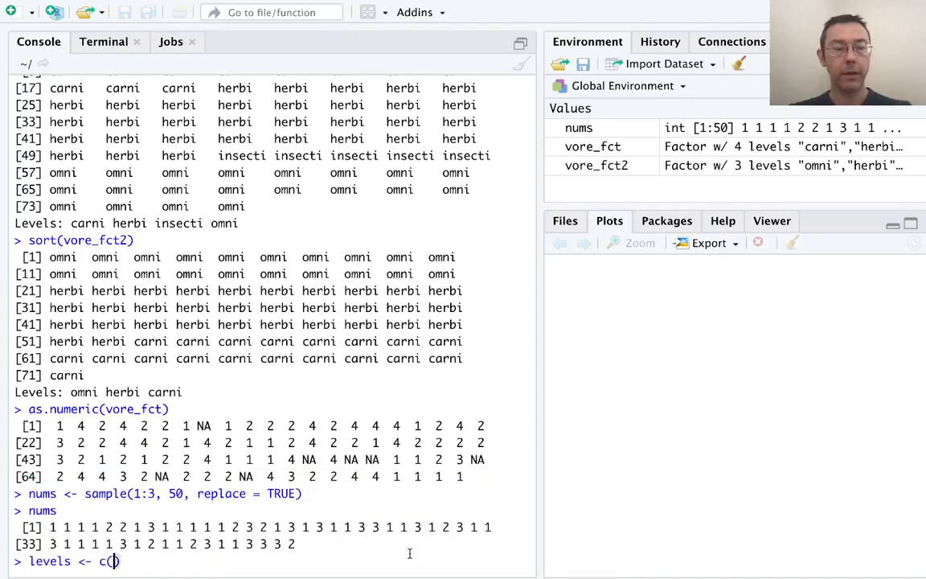
- Set levels to first, second, third, build nums_fct with those labels, and print it
text("first")
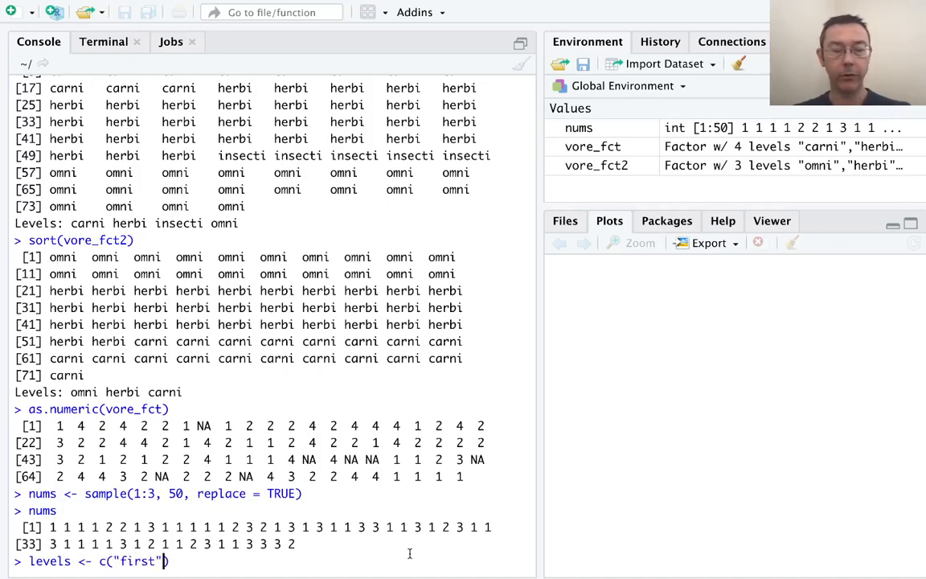
text(, "second", "third)
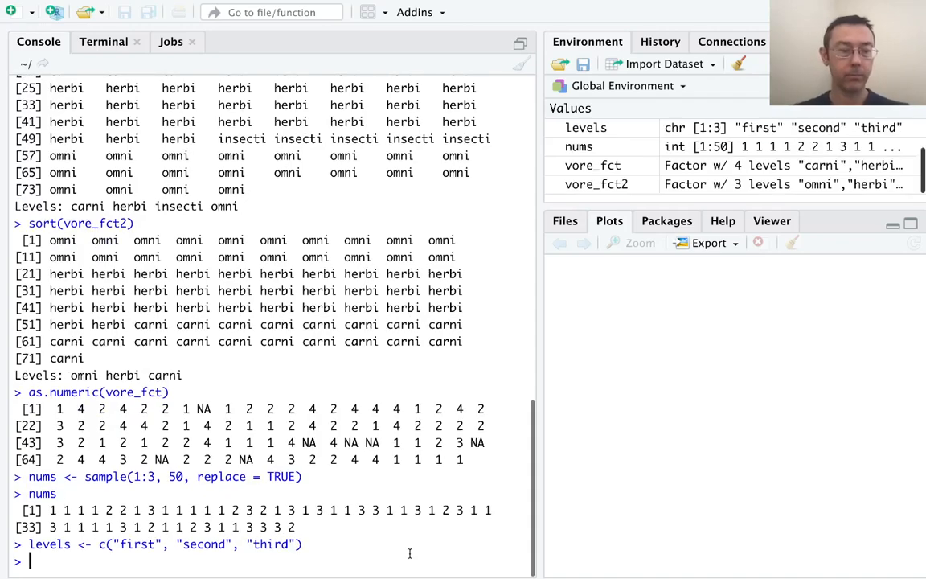
text(nums_fct <- factor(nums,)
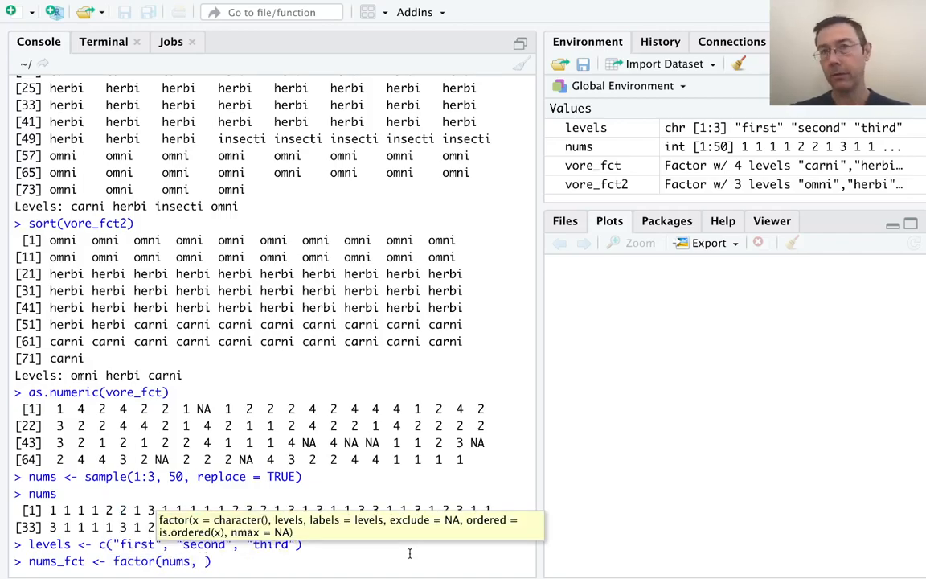
text(labels = levels)
text(nums_frct)
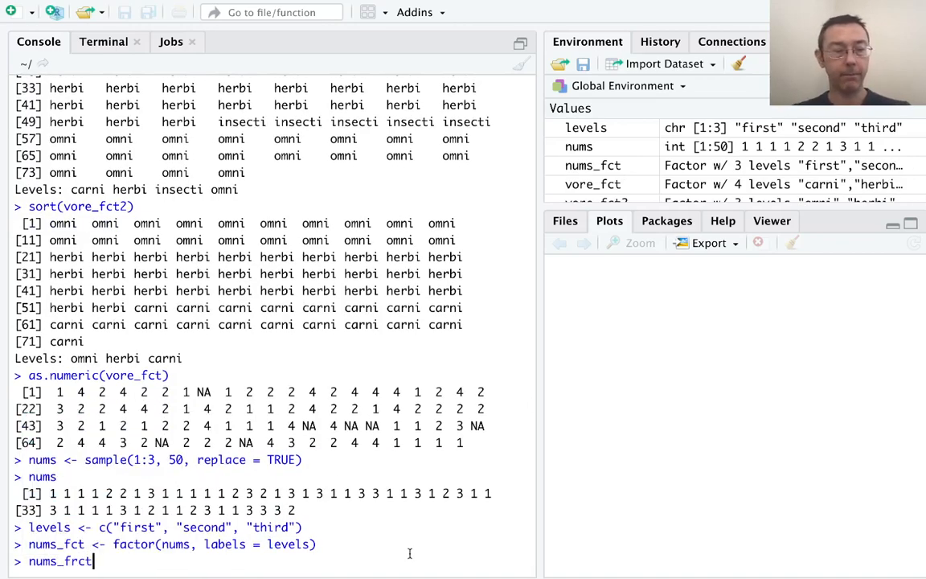
key(BackSpace)
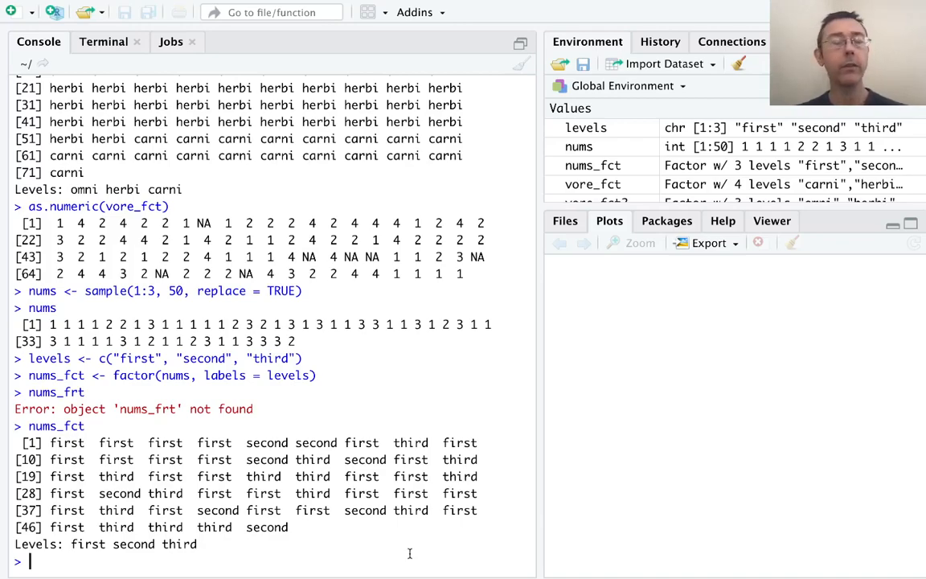
text(nums_fct <- factor(nums, labels = levels,)
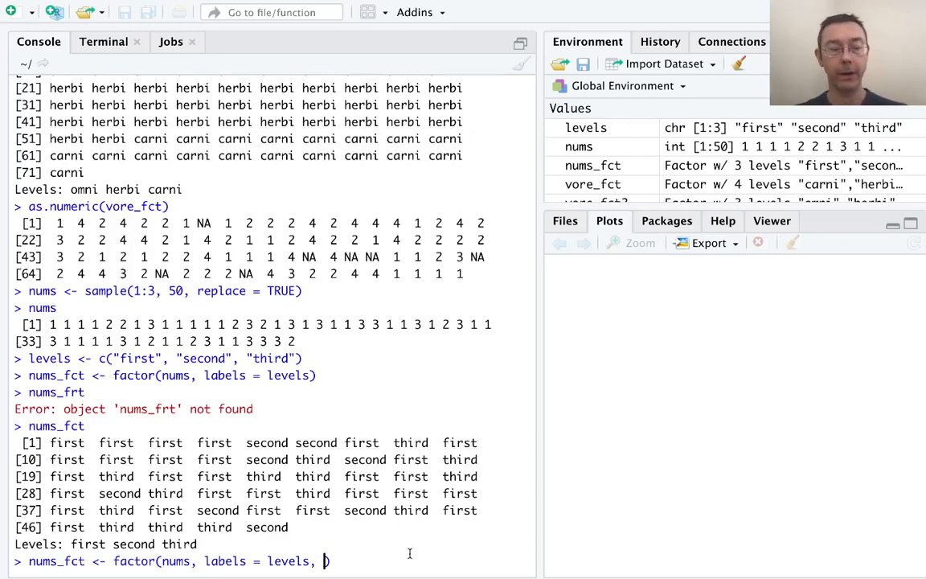
- Recreate nums_fct with ordered = TRUE and print it showing first < second < third
text(ordered =)
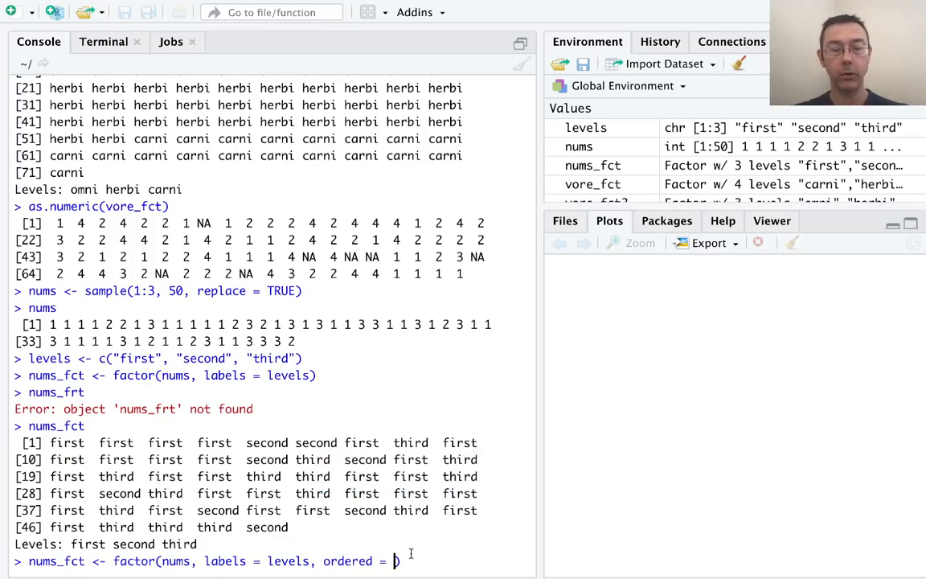
text(TRUE)
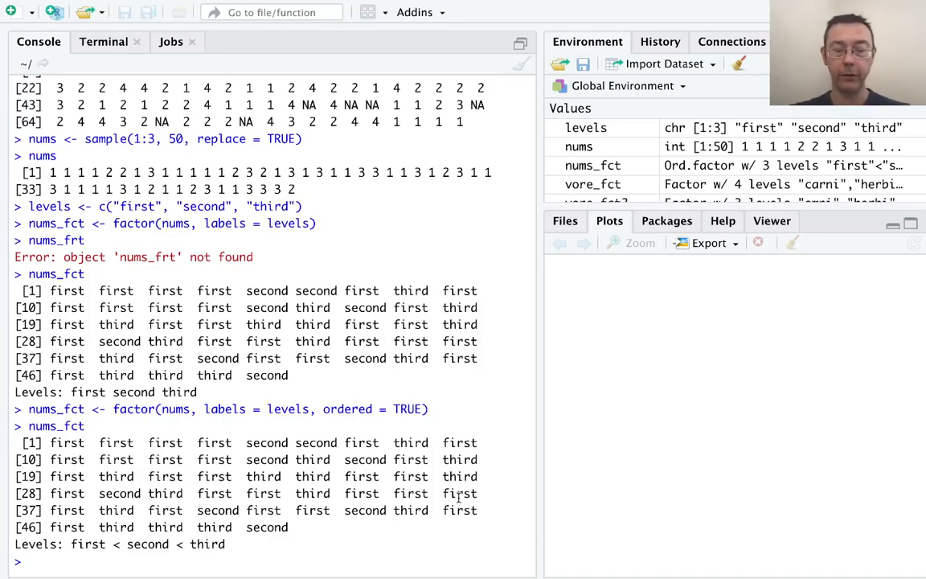
text(nums_fct <= "se)
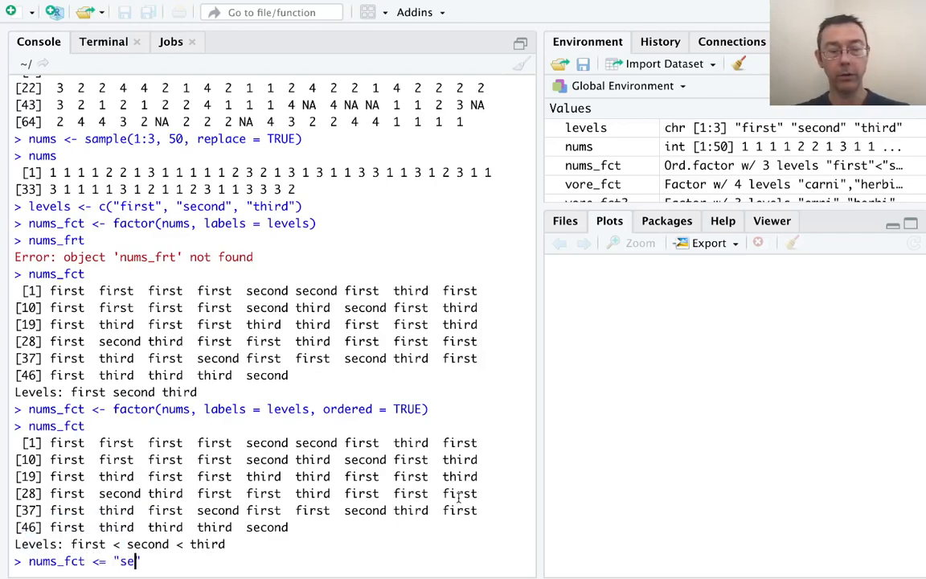
- Evaluate nums_fct <= "second" in the console, returning TRUE/FALSE for all 50 values
text(cond")
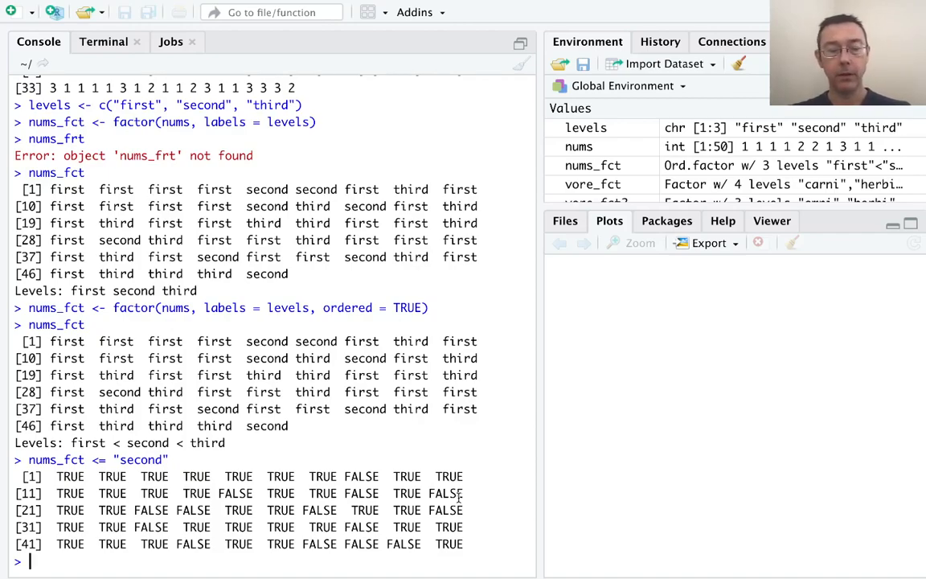
- Run qplot(vore_fct, geom = "bar") to plot counts of carni, herbi, insecti, omni and NA
text(qplot()
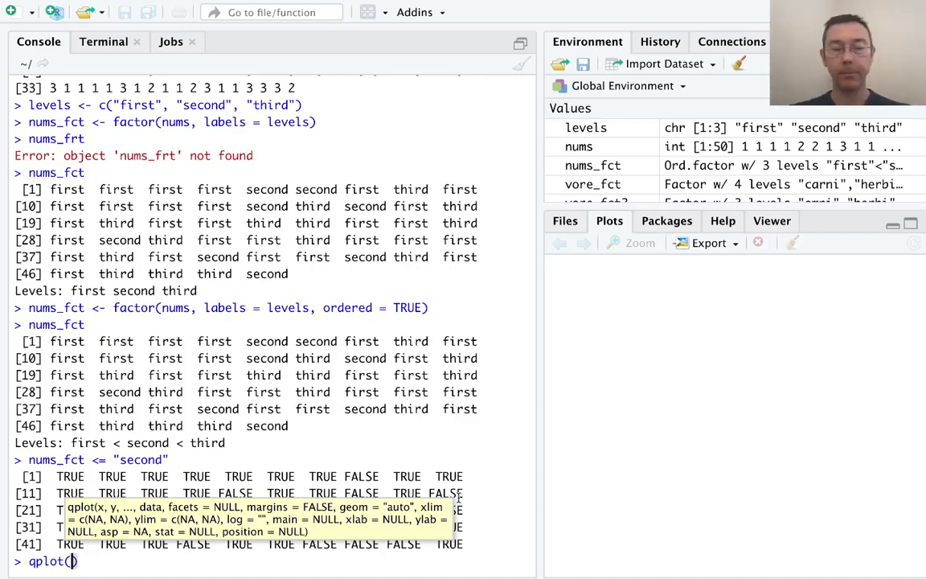
text(vore_fct,)
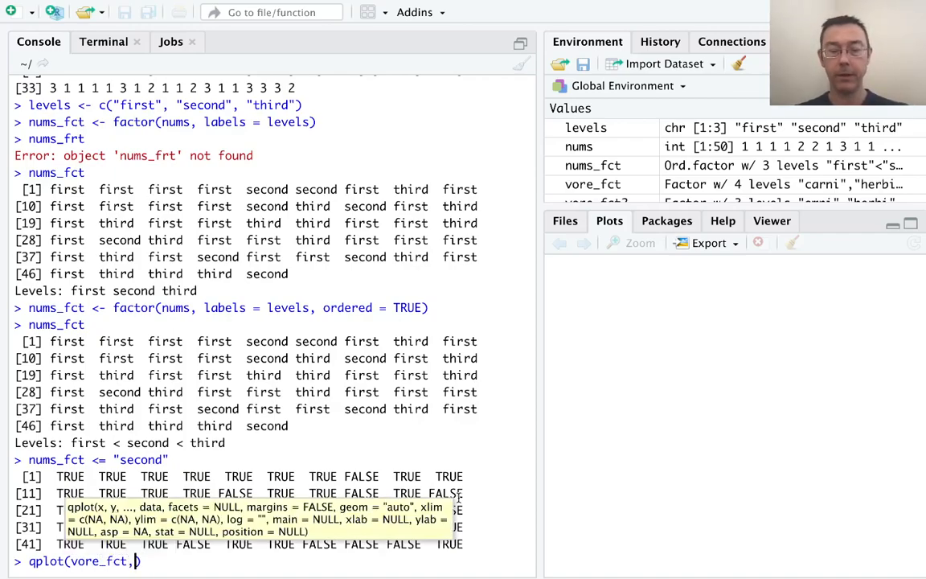
text(geom = "")
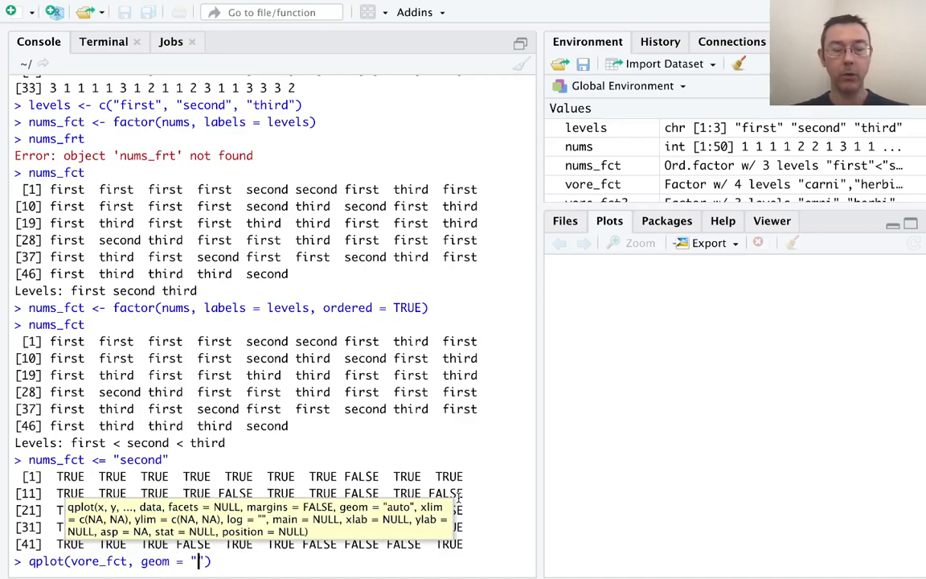
text(bar)
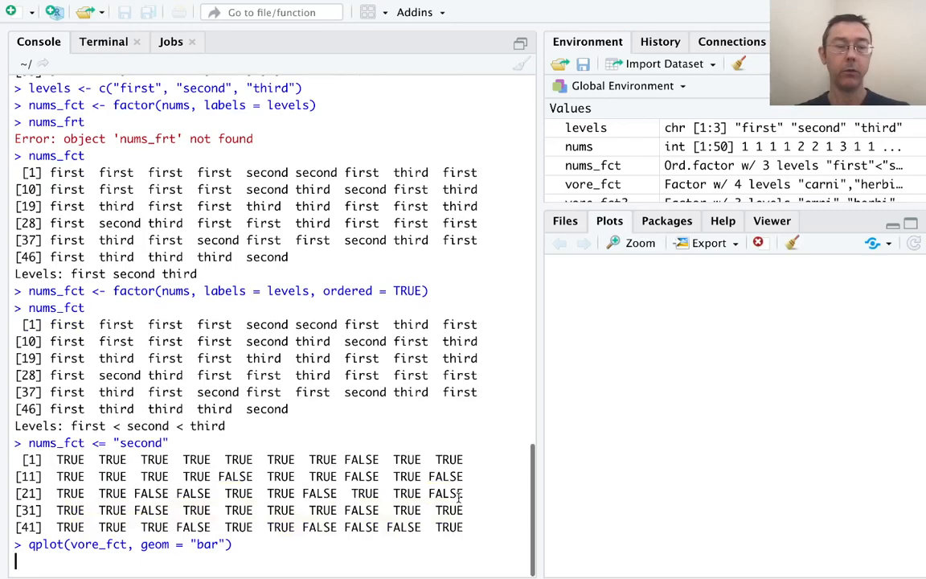
key(Enter)
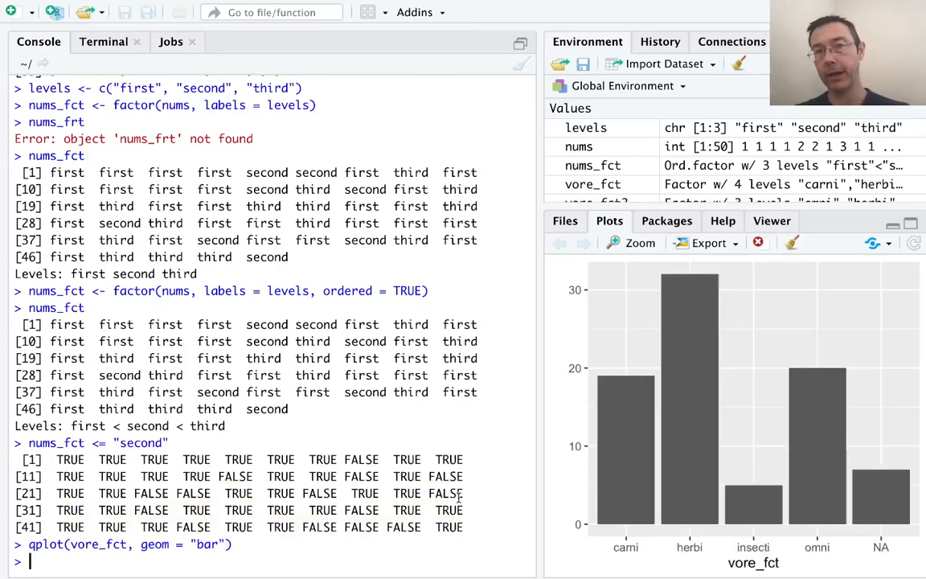